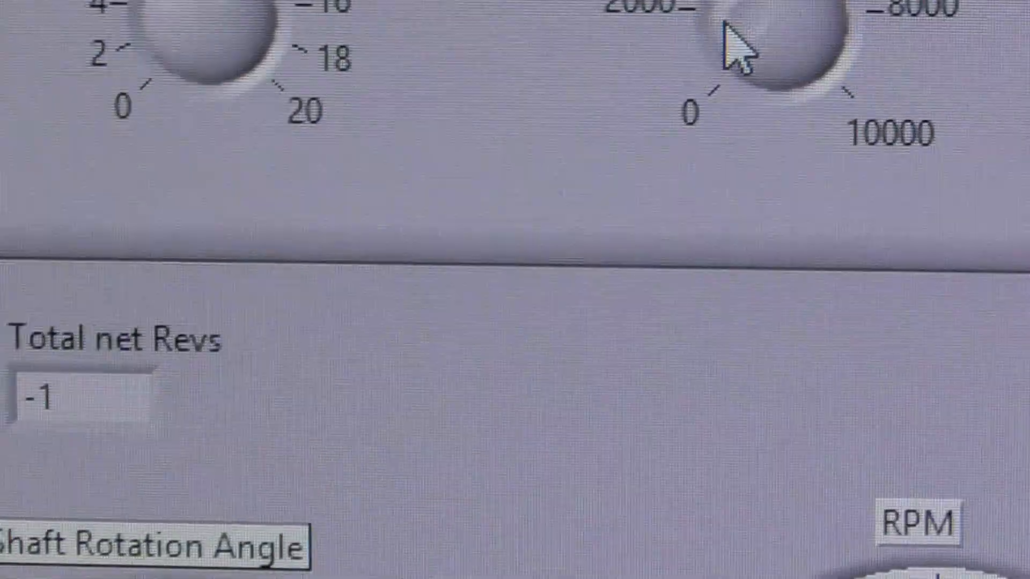
# Show the real-time block diagram with the PI Control.vi and Phase Advance.vi subVIs.
pyautogui.scroll(-3)
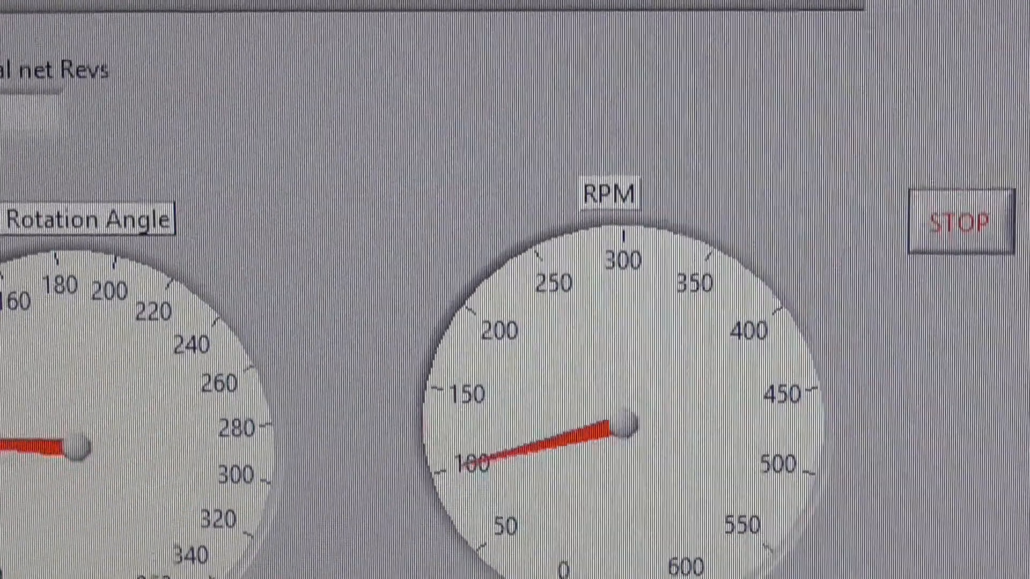
pyautogui.scroll(-3)
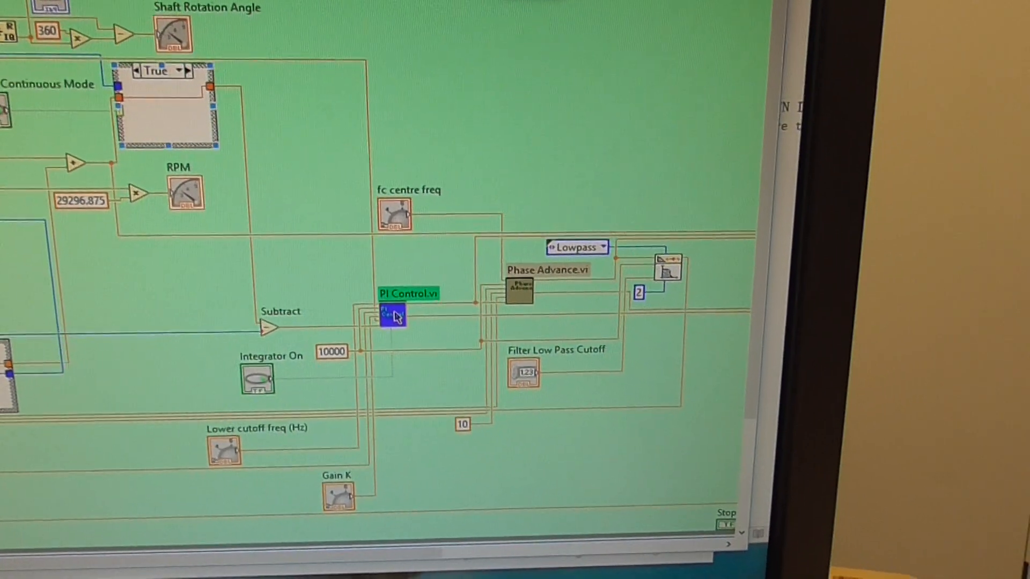
pyautogui.doubleClick(392, 315)
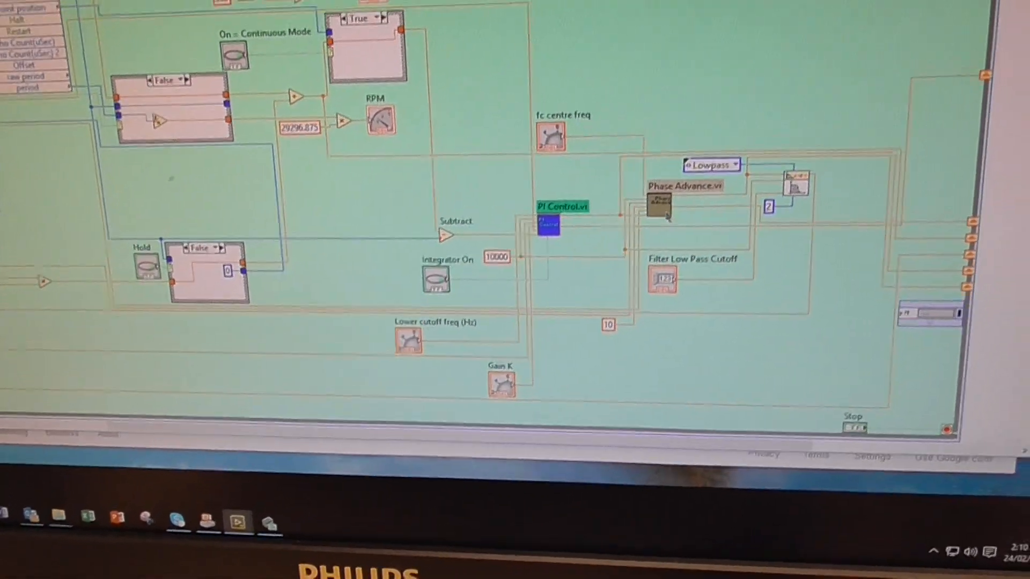
pyautogui.doubleClick(660, 204)
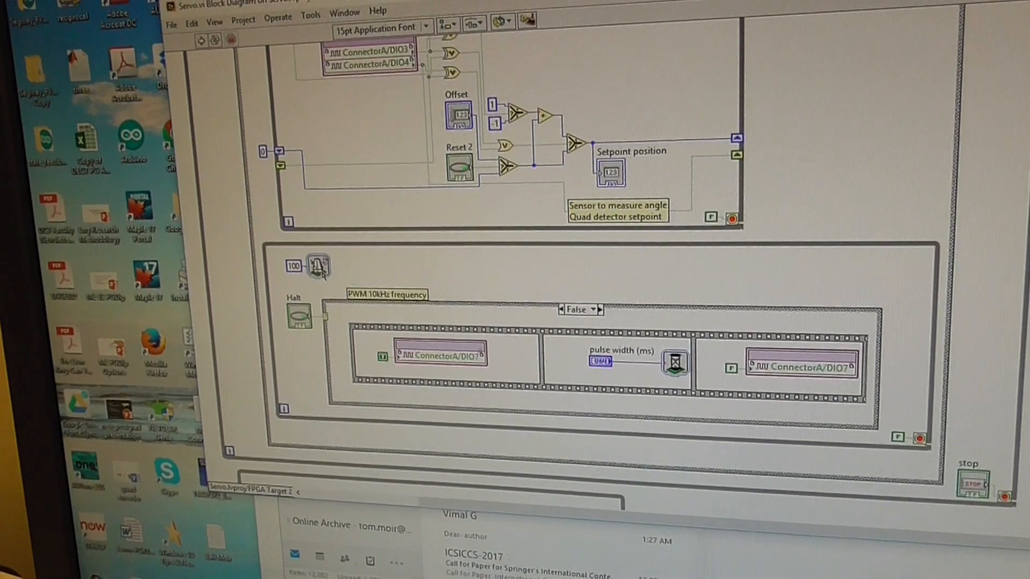
# Check the Loop Timer settings, cancel without changes, and show the FPGA Servo front panel.
pyautogui.doubleClick(319, 266)
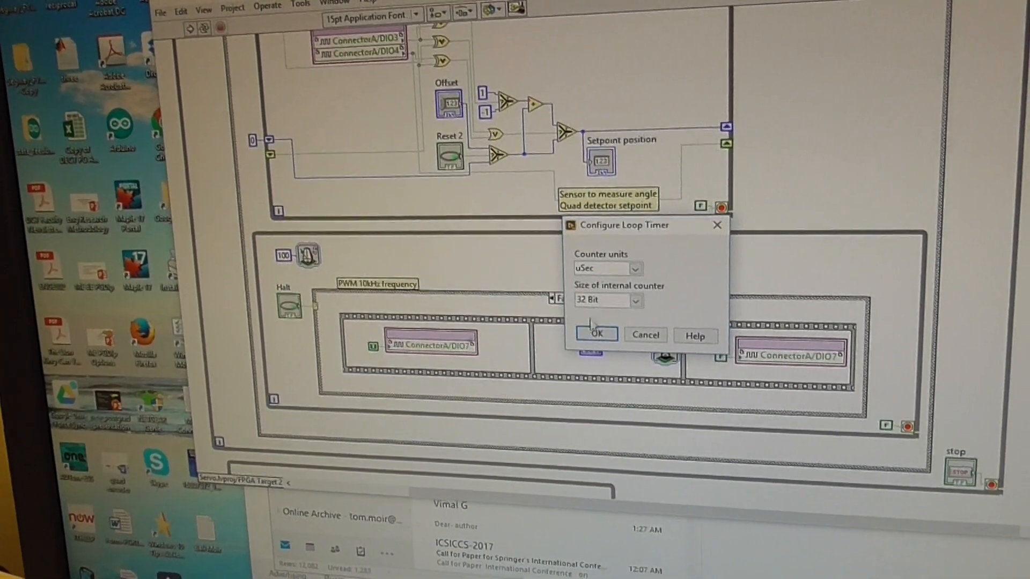
pyautogui.click(595, 334)
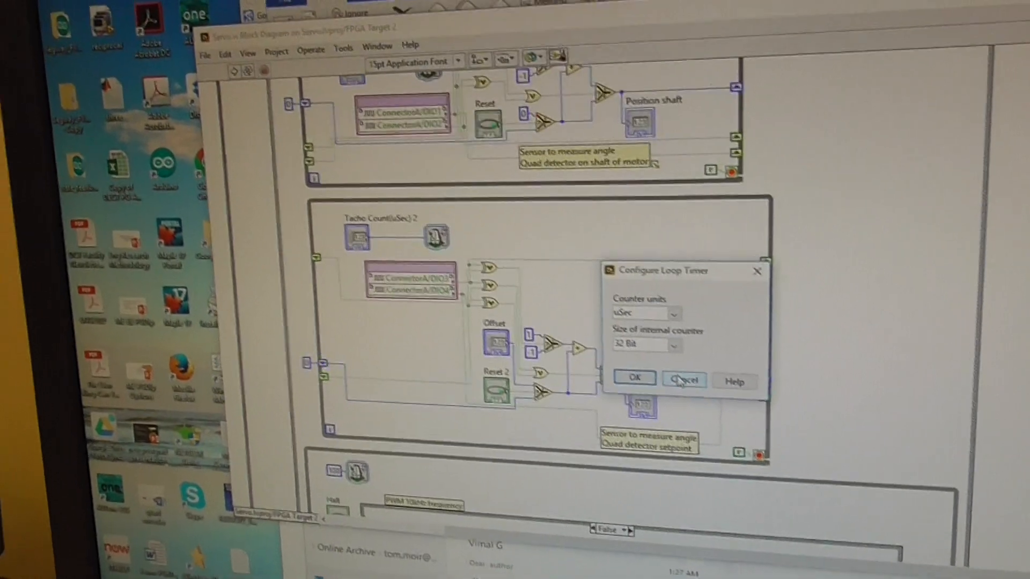
pyautogui.click(683, 379)
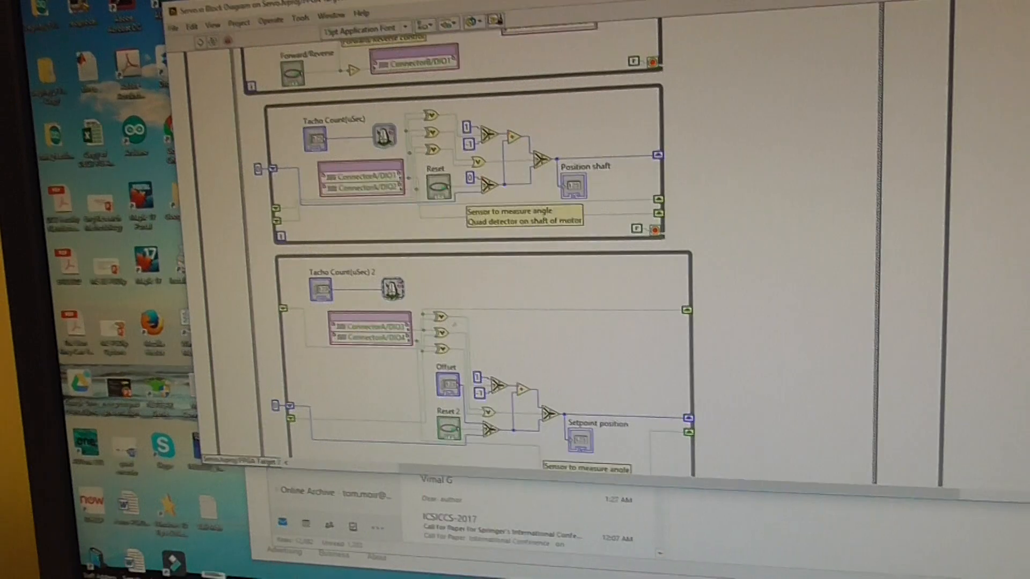
pyautogui.click(383, 39)
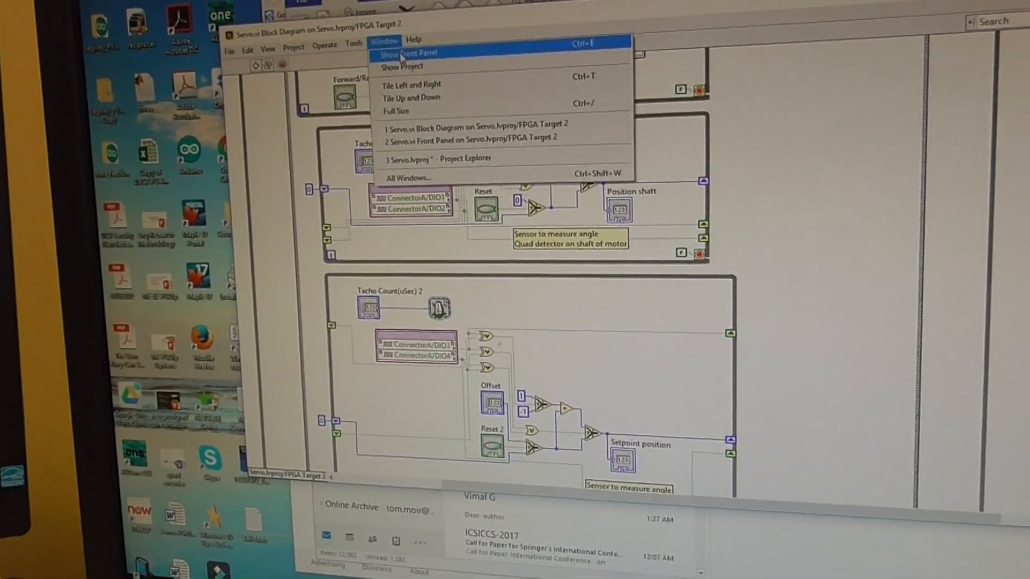
pyautogui.click(409, 53)
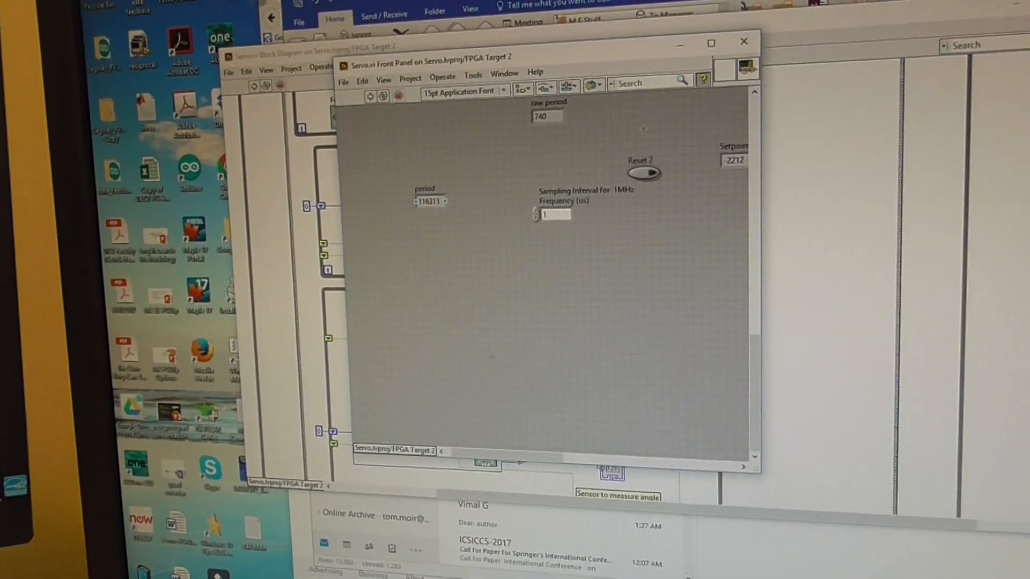